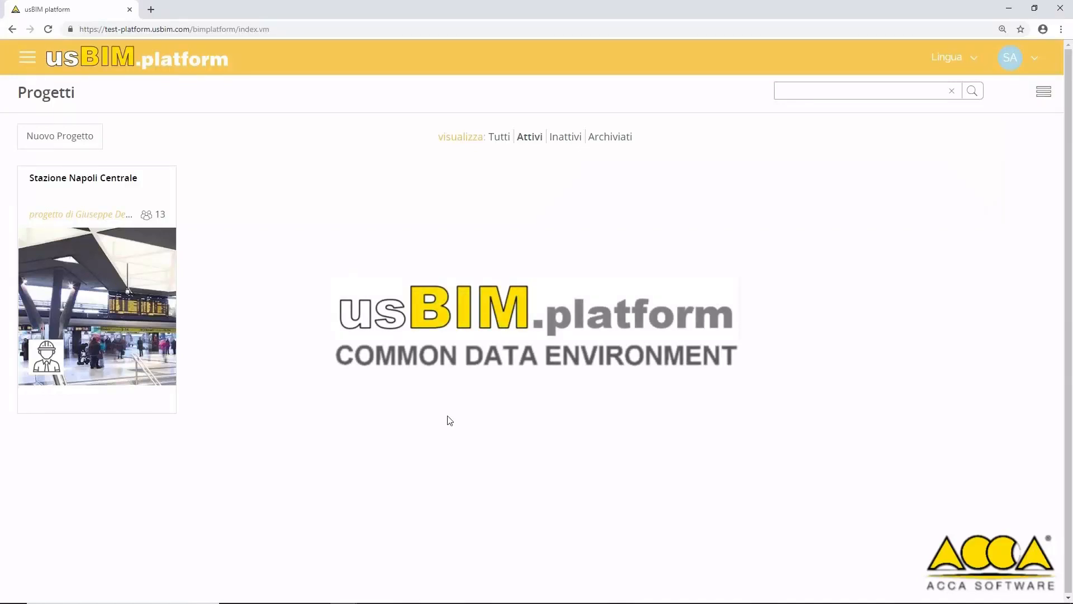
mouse_move(112, 308)
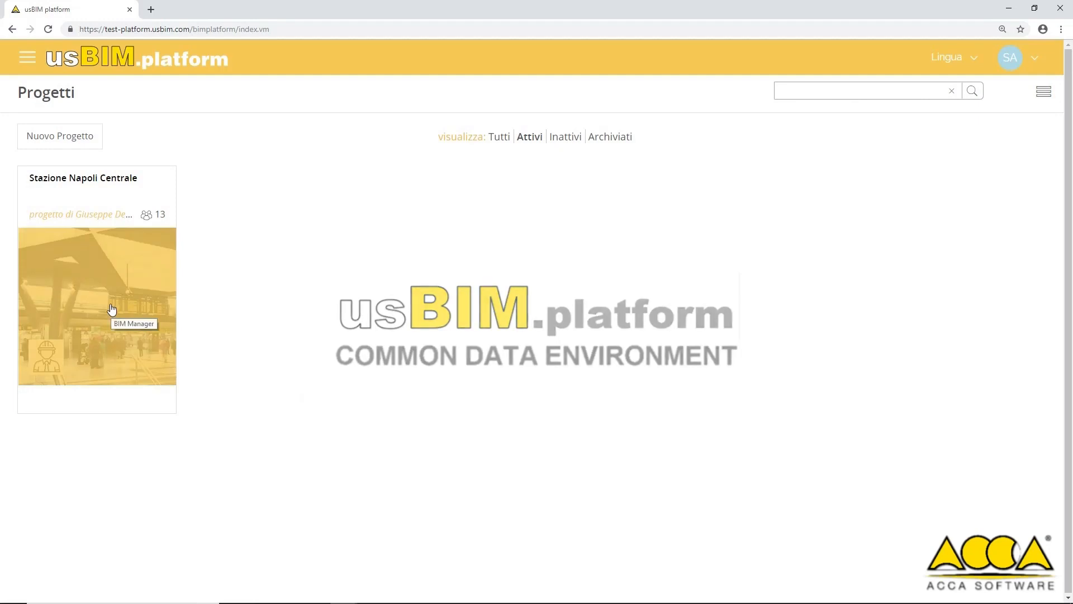
Open the Stazione Napoli Centrale project card from the Progetti list.
left_click(97, 306)
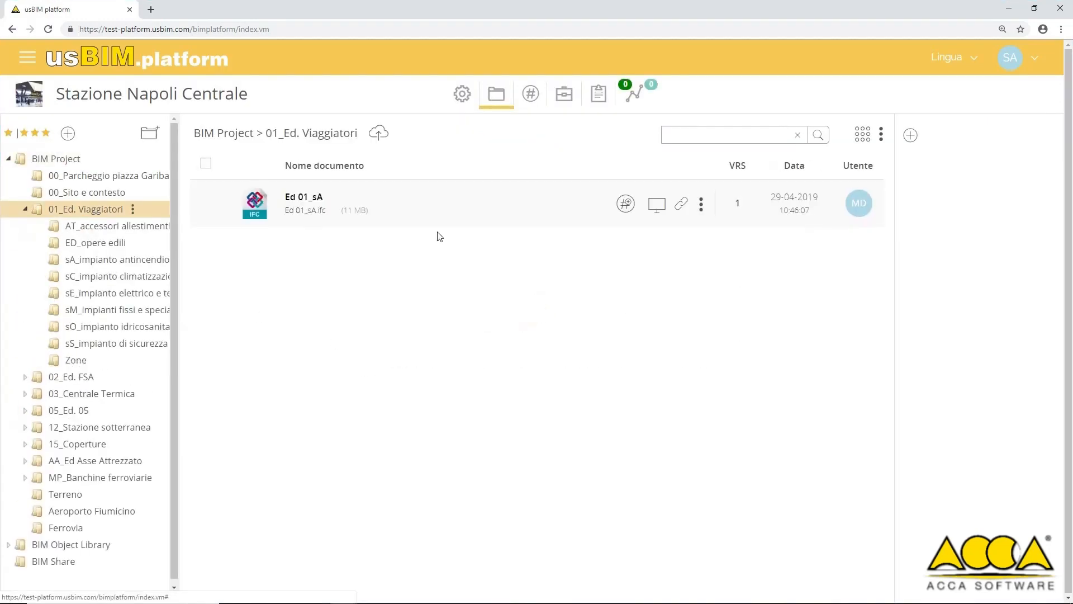
Launch the station project in usBIM.browser's federated map of the Rome–Naples line.
left_click(655, 203)
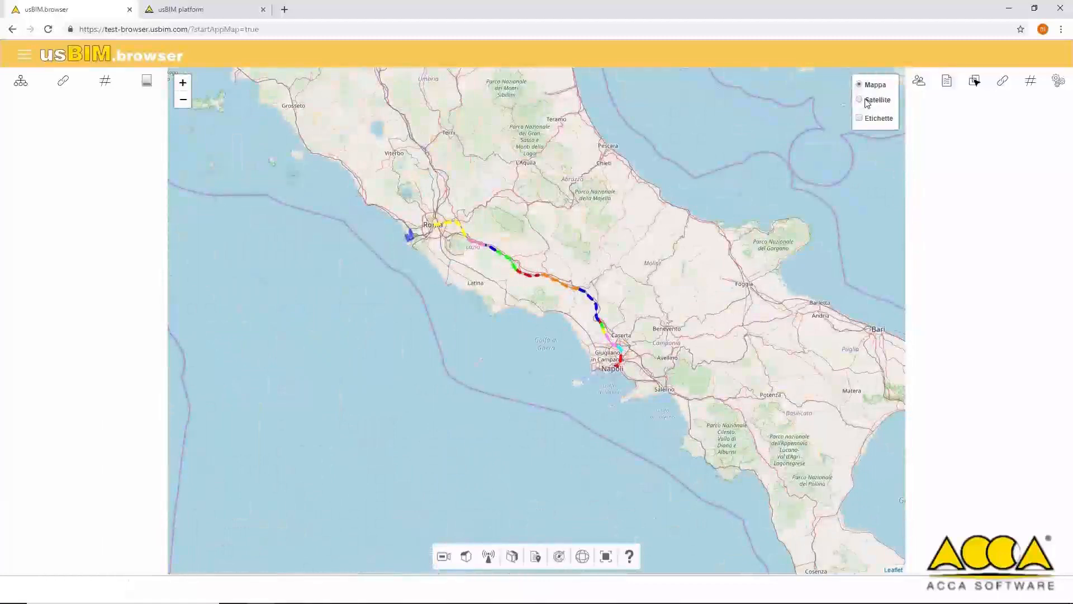
Switch the map layer to Satellite imagery.
left_click(860, 100)
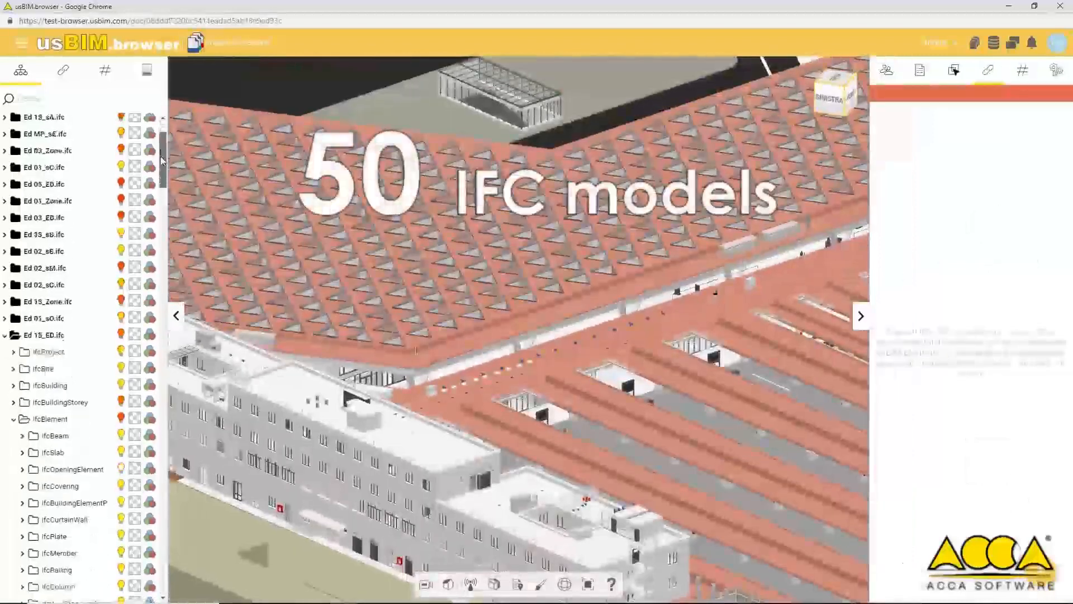
Scroll the model tree and expand Ed 15_ED.ifc into its entity classes.
scroll("down", 3)
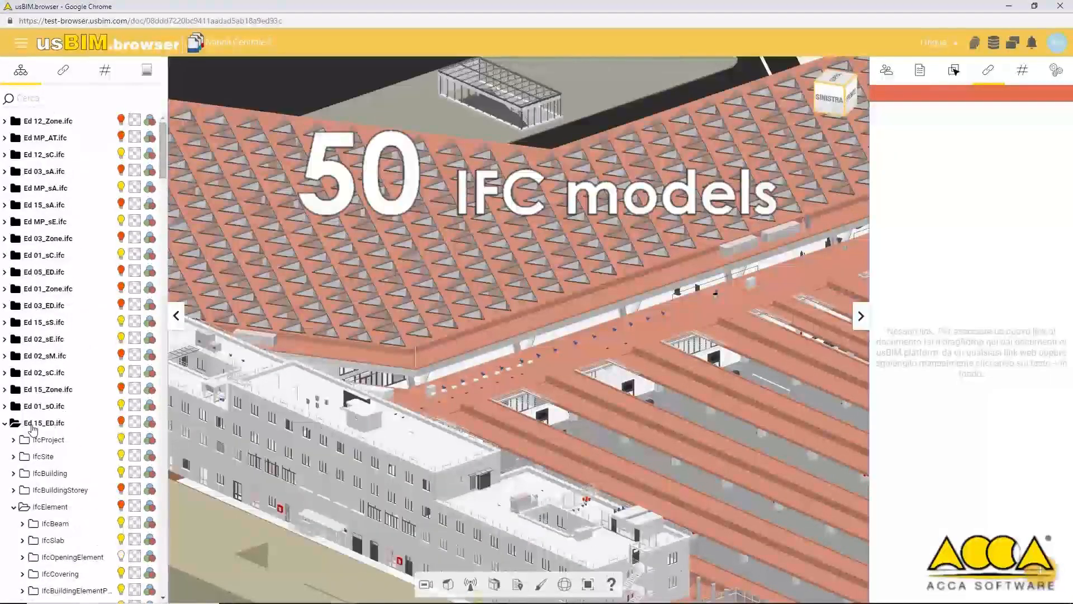
left_click(121, 423)
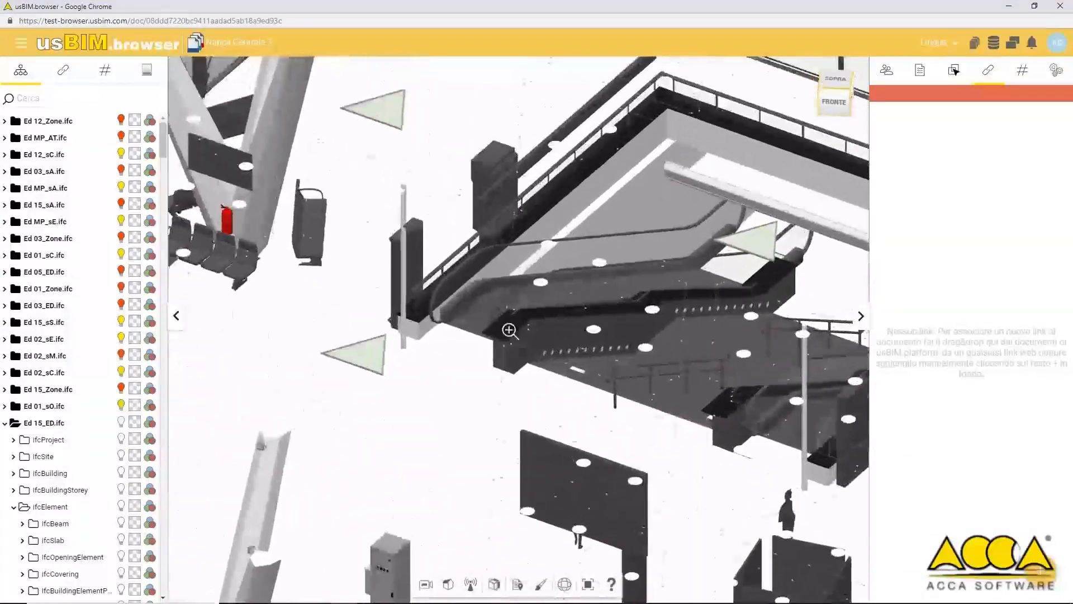
Select element 00015 inside the station and list the 58 technological-unit tags.
left_click(582, 274)
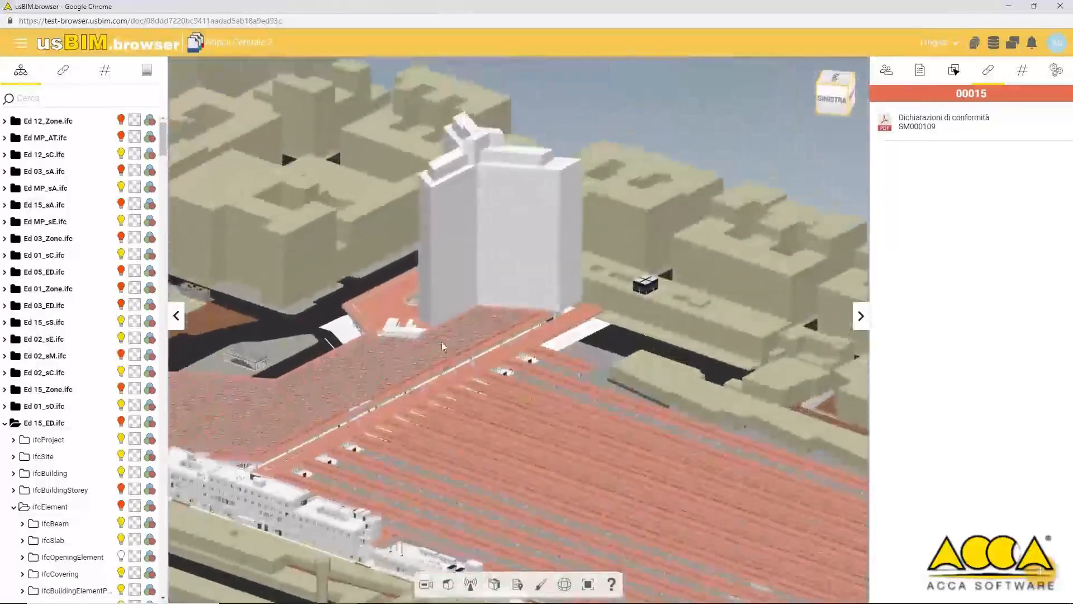
left_click(105, 70)
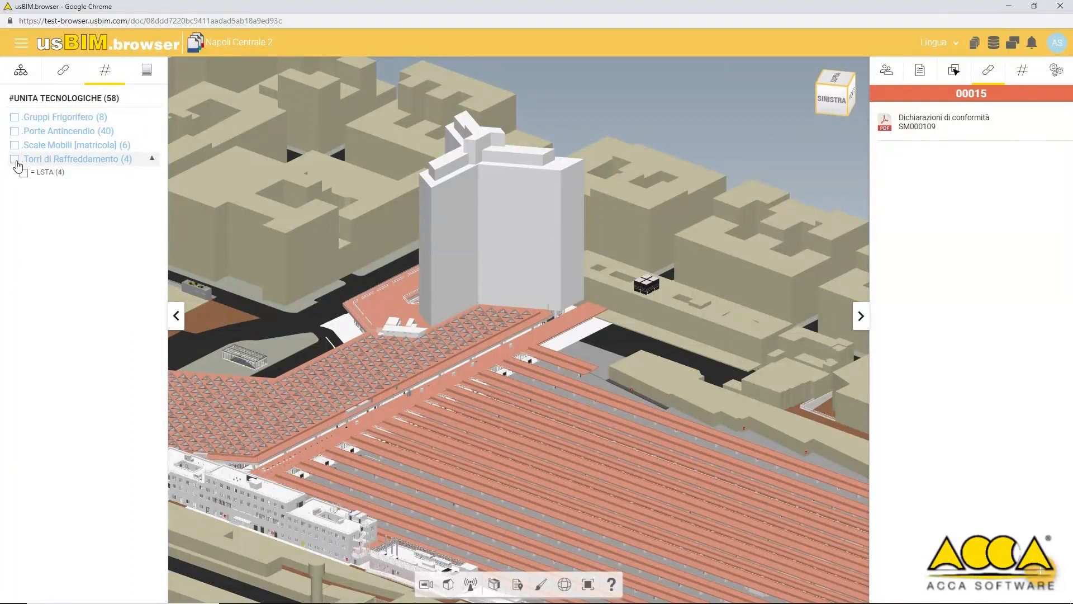
Show Torri di Raffreddamento, view the TEV_1 photo, then isolate refrigeration unit 00005.
left_click(13, 159)
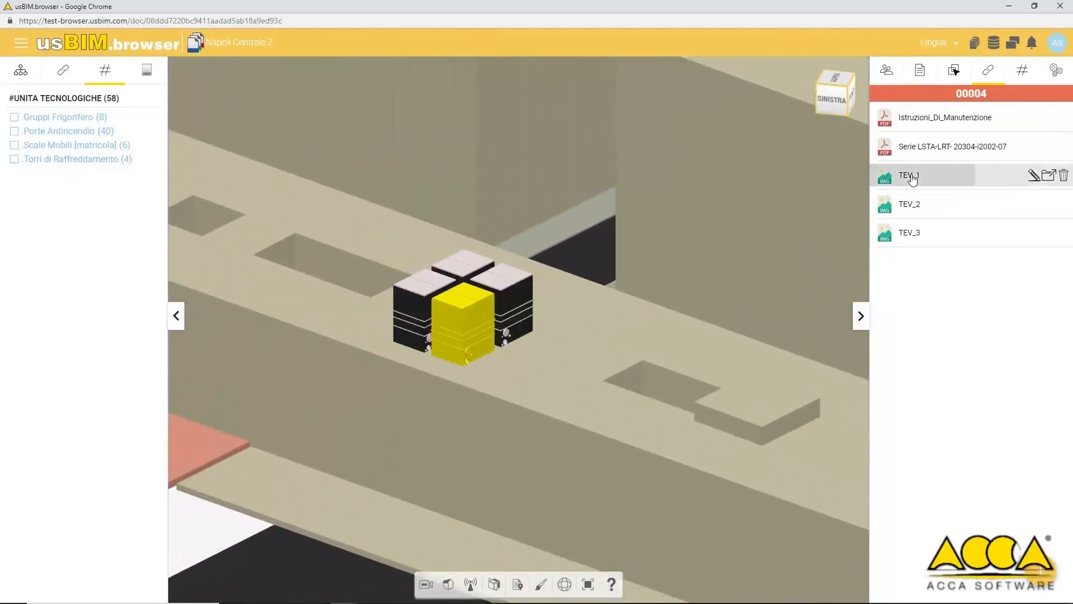
left_click(909, 175)
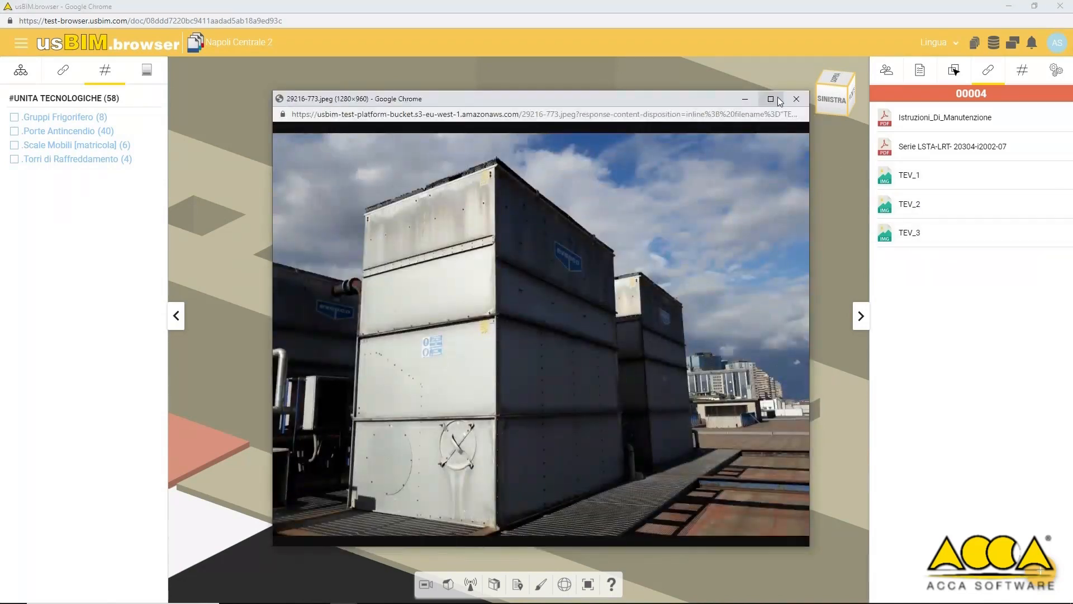
left_click(795, 98)
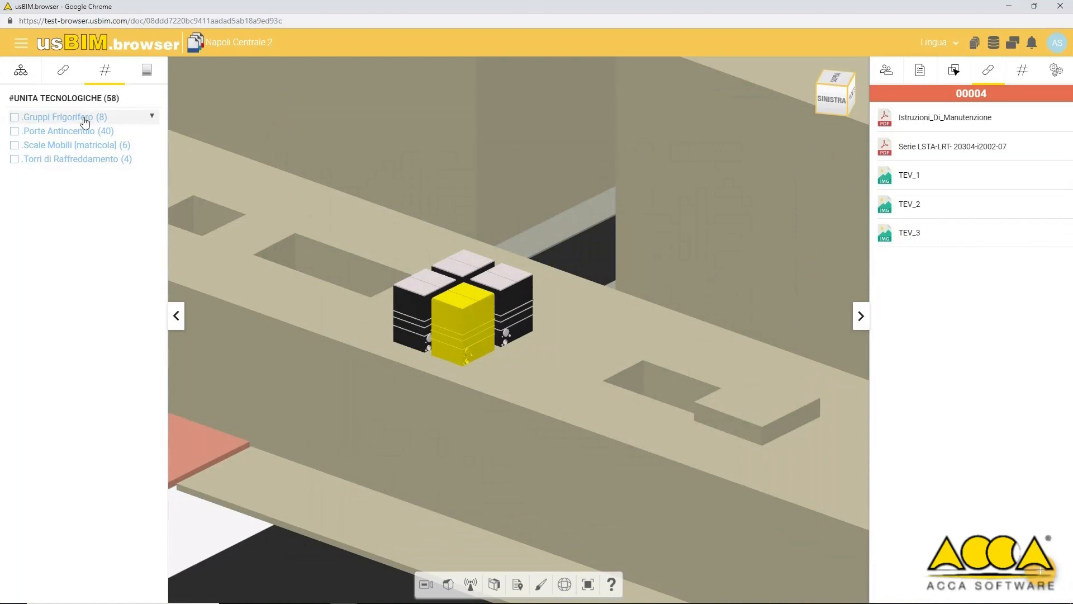
left_click(150, 117)
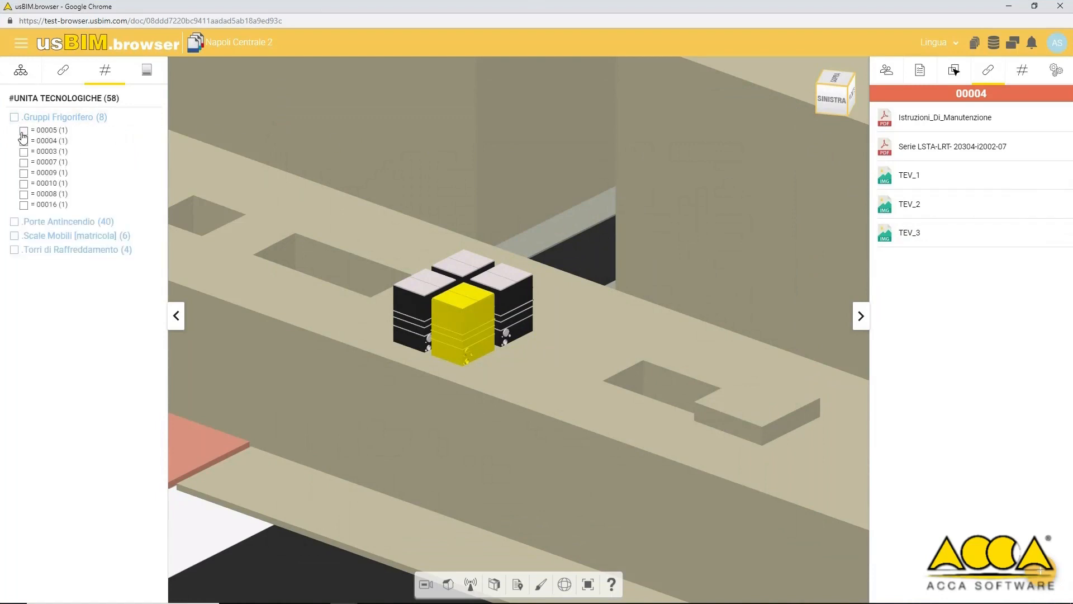
left_click(24, 131)
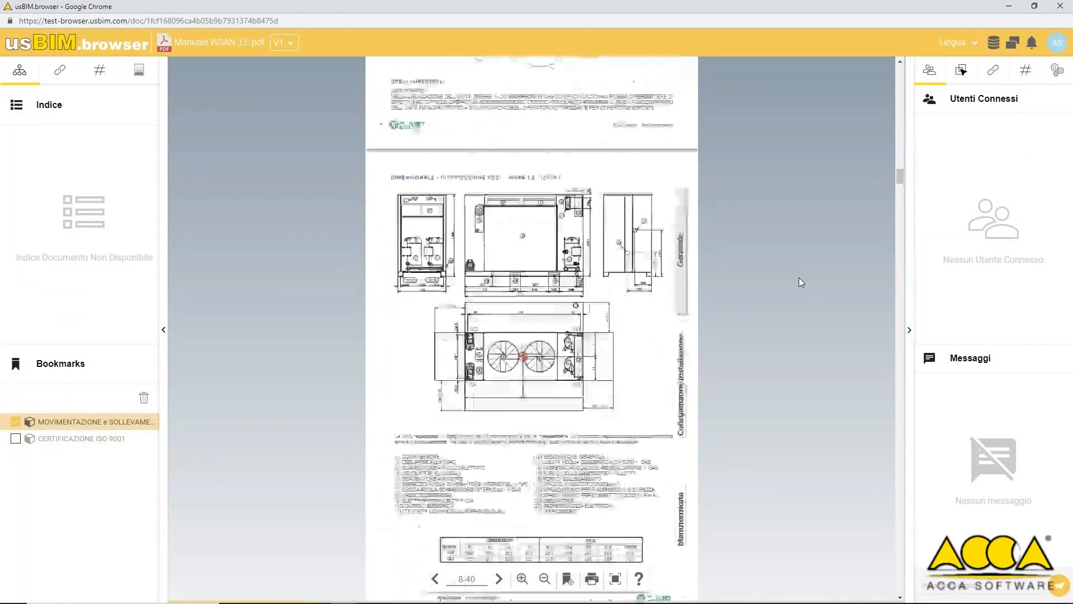
Scroll through the installation drawing pages of the Manuale WSAN_EE PDF.
scroll("down", 3)
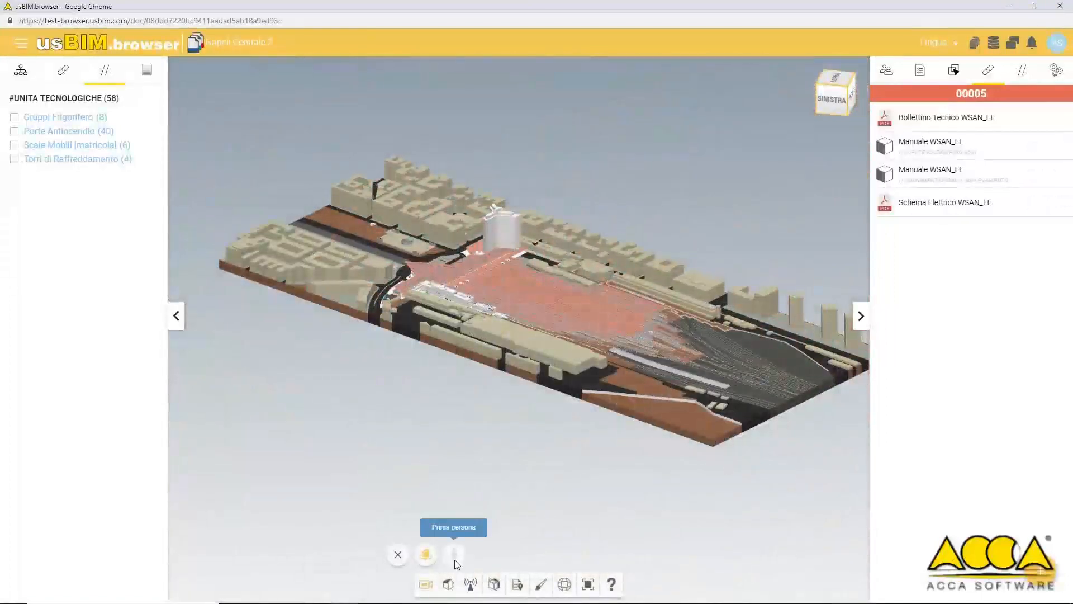
Switch navigation to Prima persona and walk through the concourse at eye level.
left_click(454, 555)
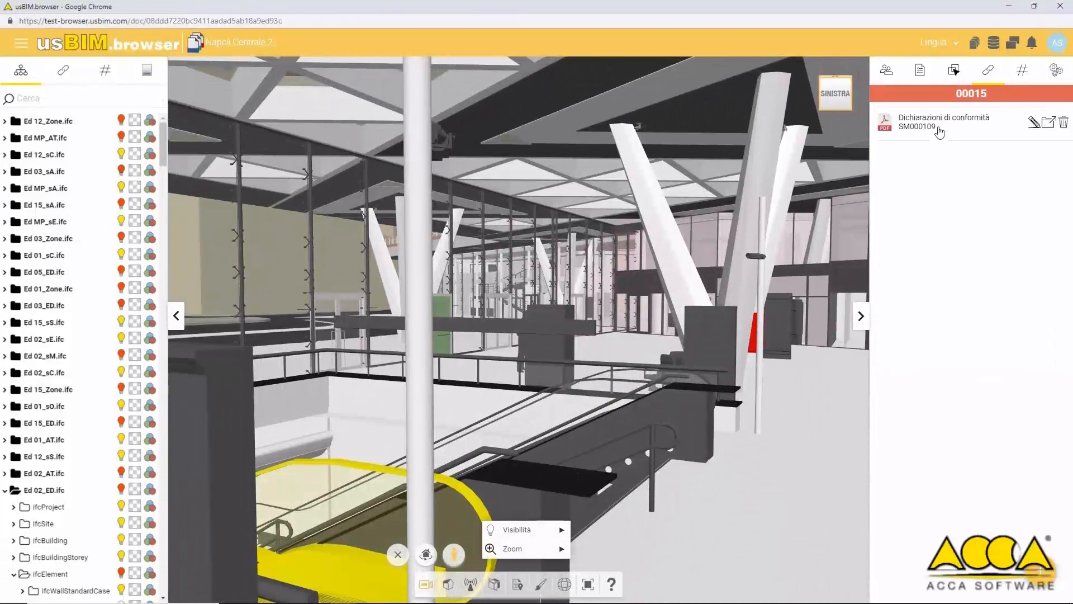
left_click(945, 121)
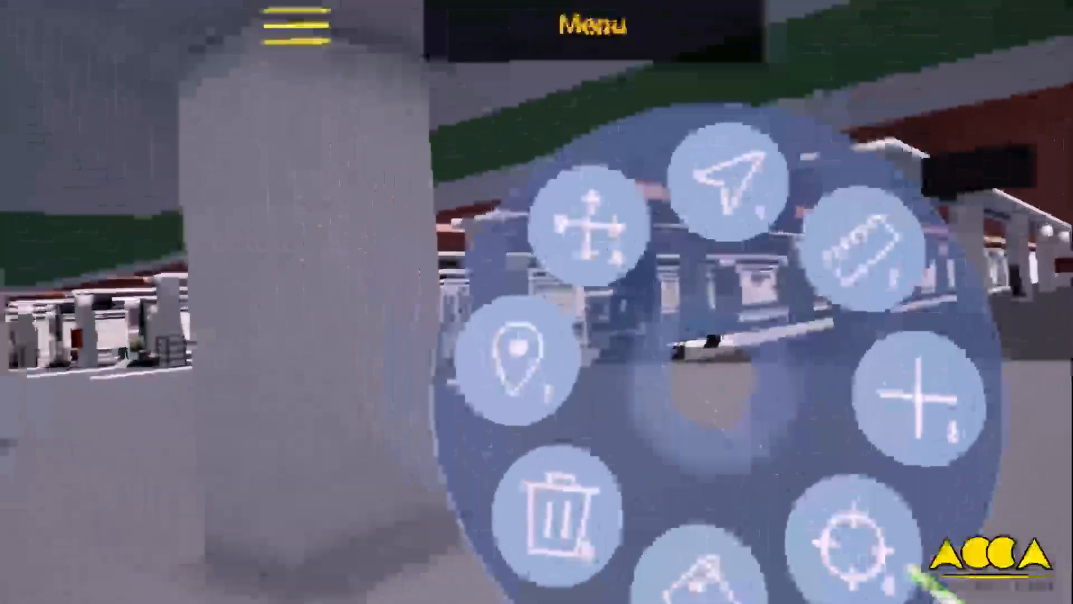
Open Posizioni salvate in the VR menu and jump to the fourth saved viewpoint.
left_click(513, 363)
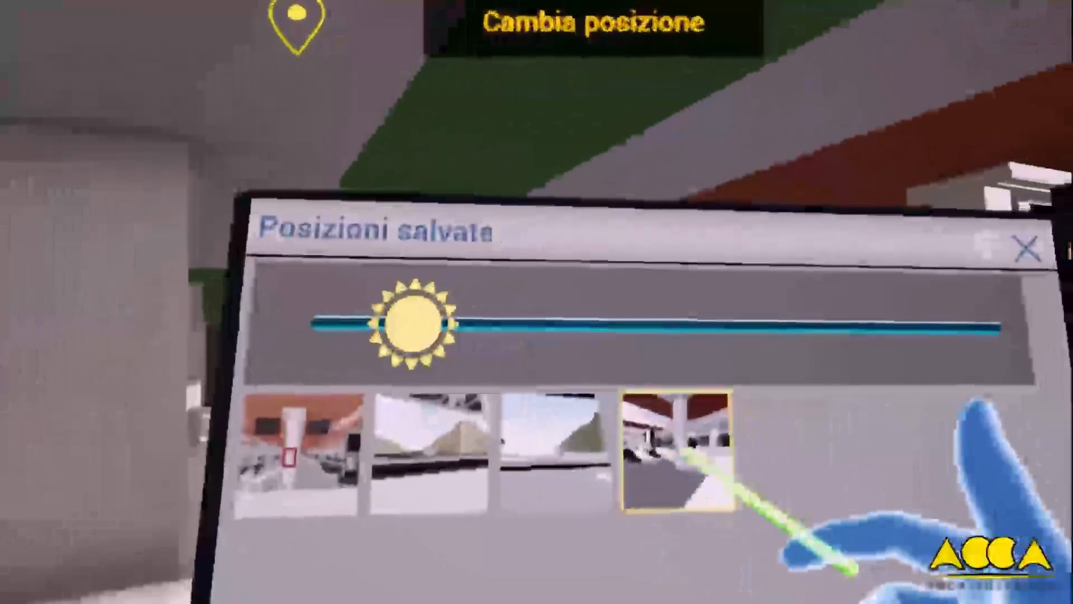
left_click(676, 452)
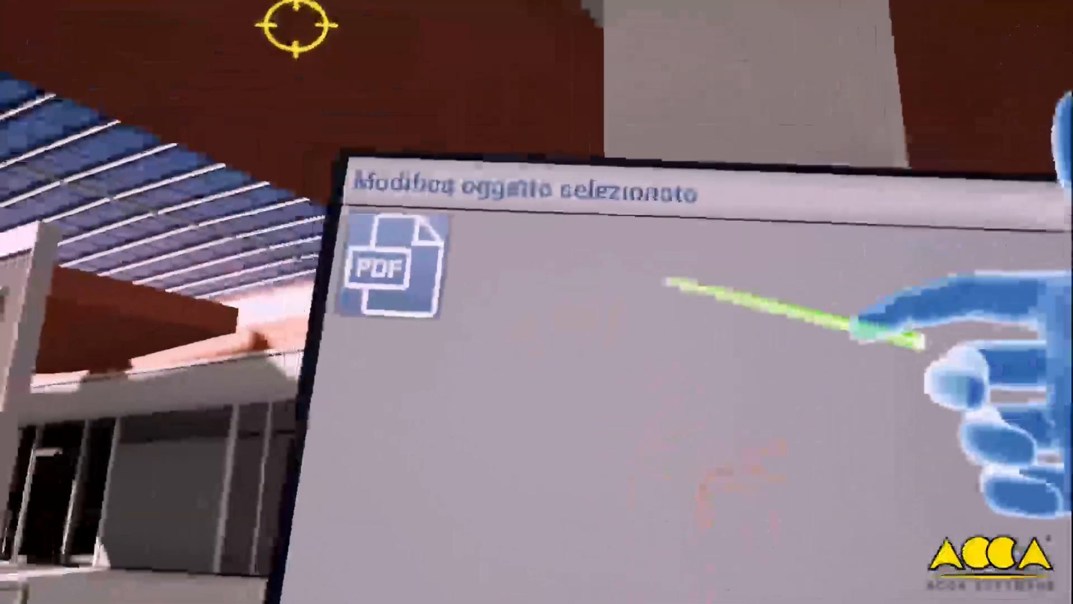
Open the selected object's linked PDF from the Modifica oggetto selezionato panel.
left_click(397, 268)
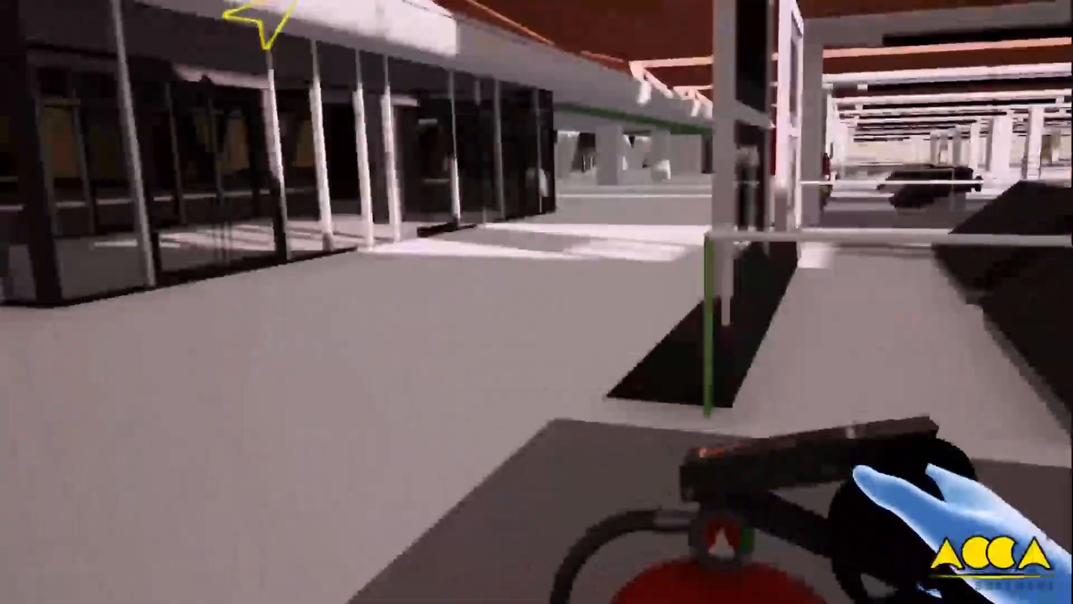
mouse_move(537, 302)
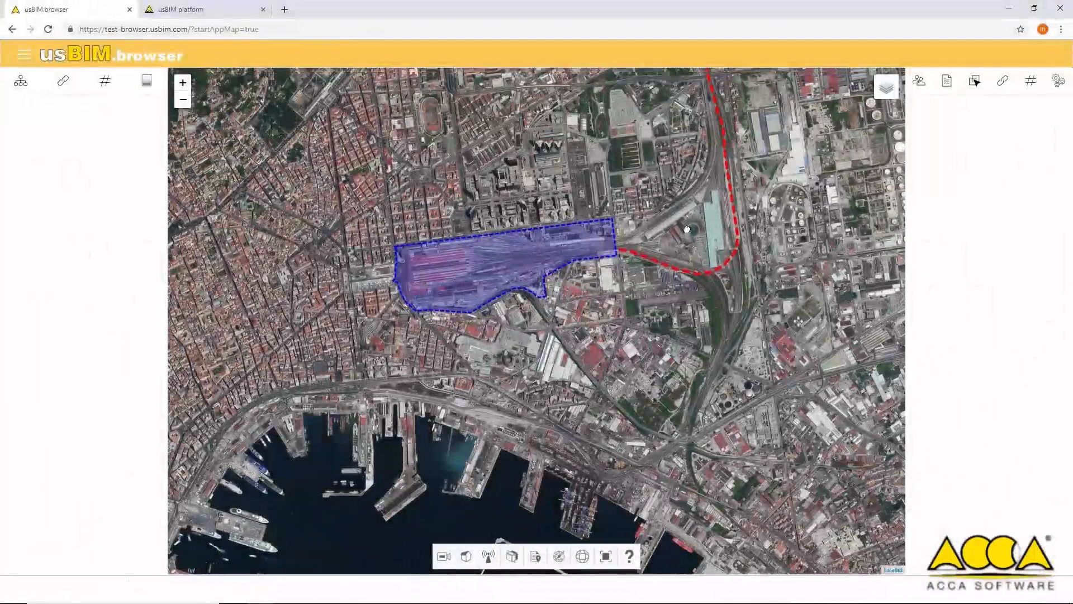
Open the Naples–Rome railway model from the red dashed line on the Naples satellite map.
left_click(182, 100)
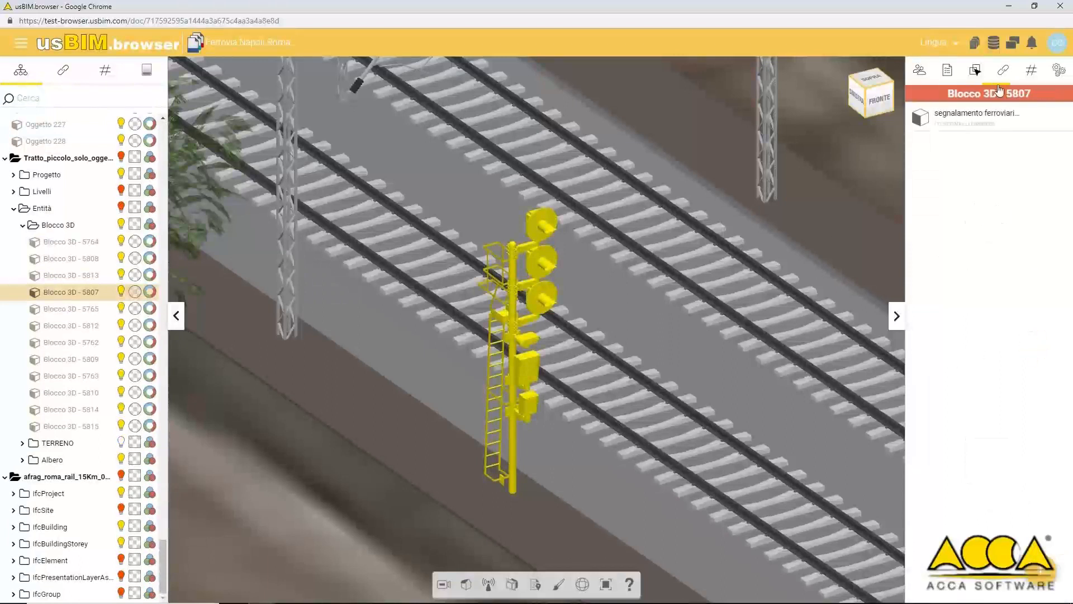
Check signal Blocco 3D - 5807's linked document, then zoom onto the 140/160/175 speed boards.
left_click(975, 113)
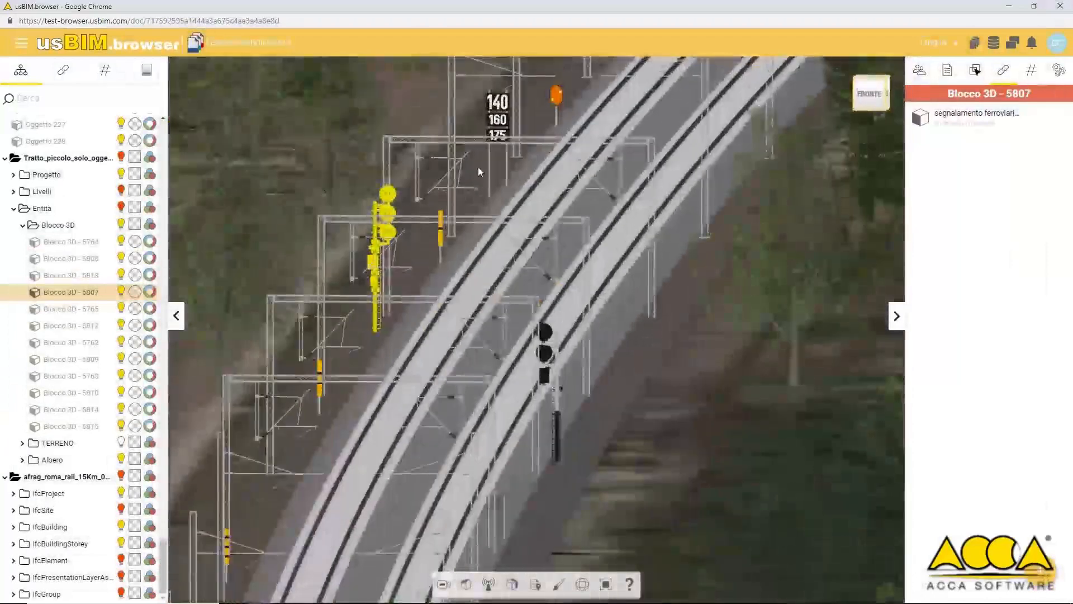
scroll("up", 3)
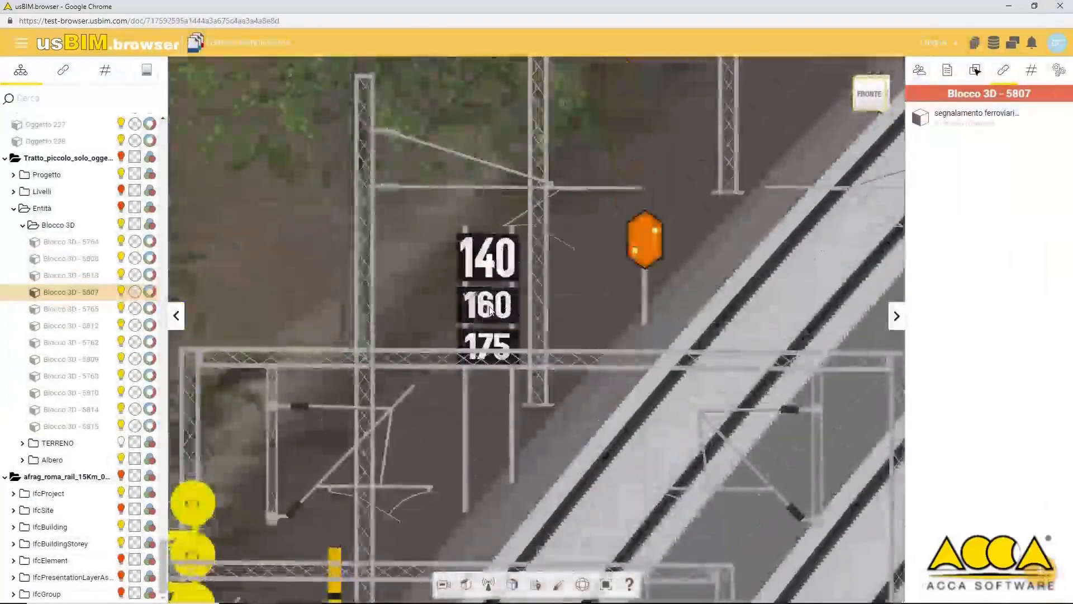